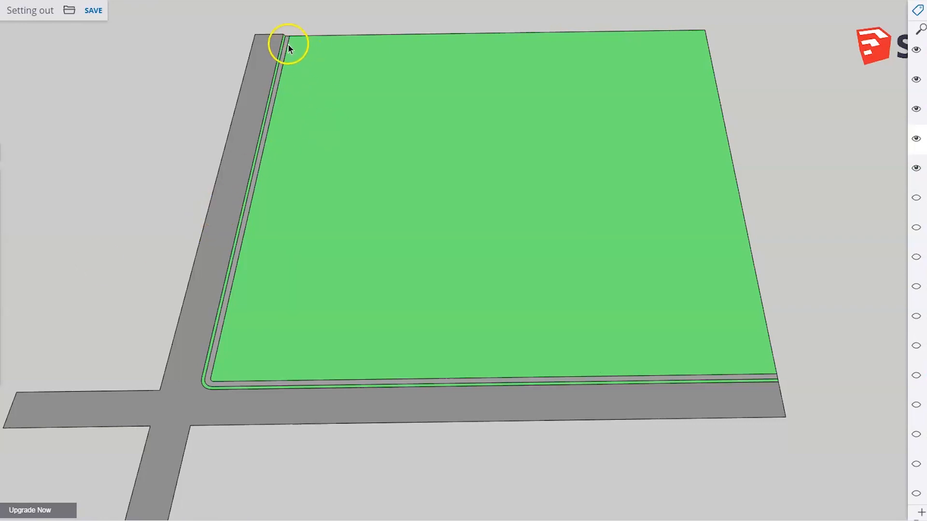
mouse_move(437, 438)
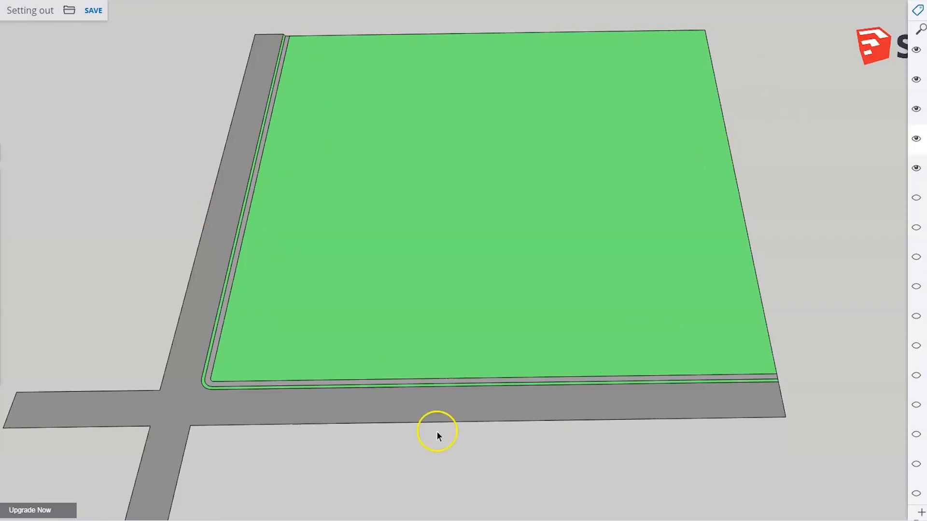
mouse_move(228, 129)
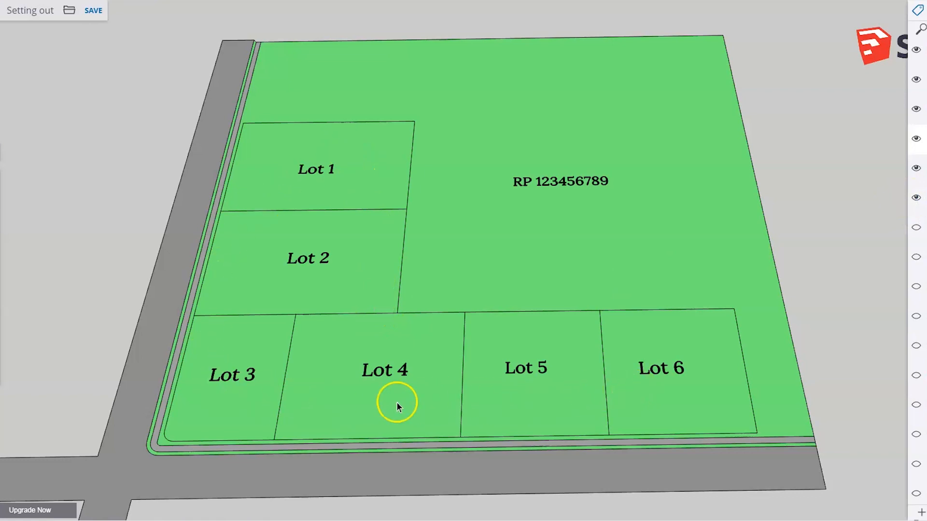
mouse_move(642, 213)
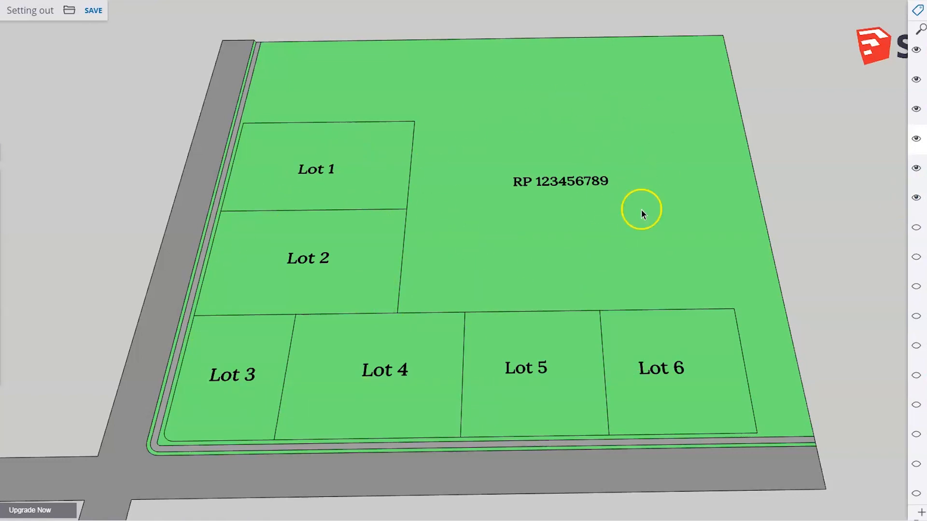
mouse_move(189, 308)
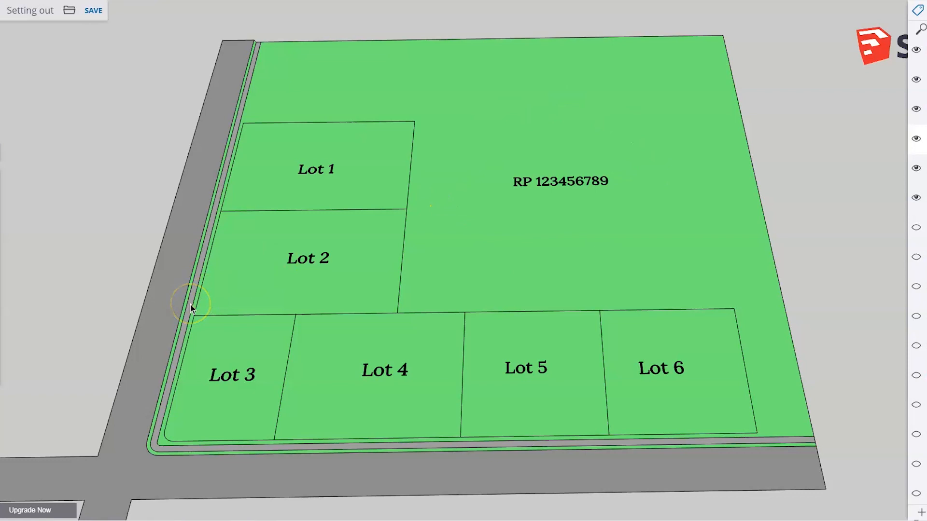
mouse_move(207, 317)
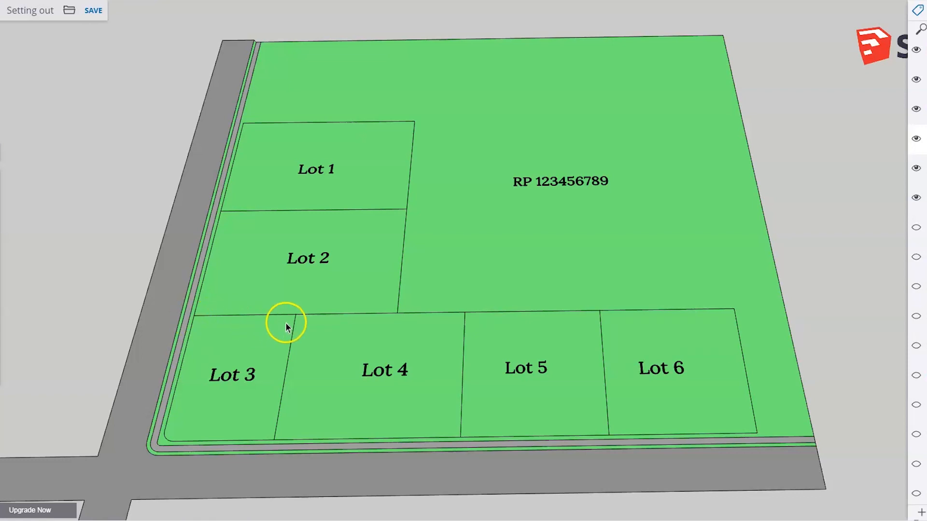
mouse_move(629, 422)
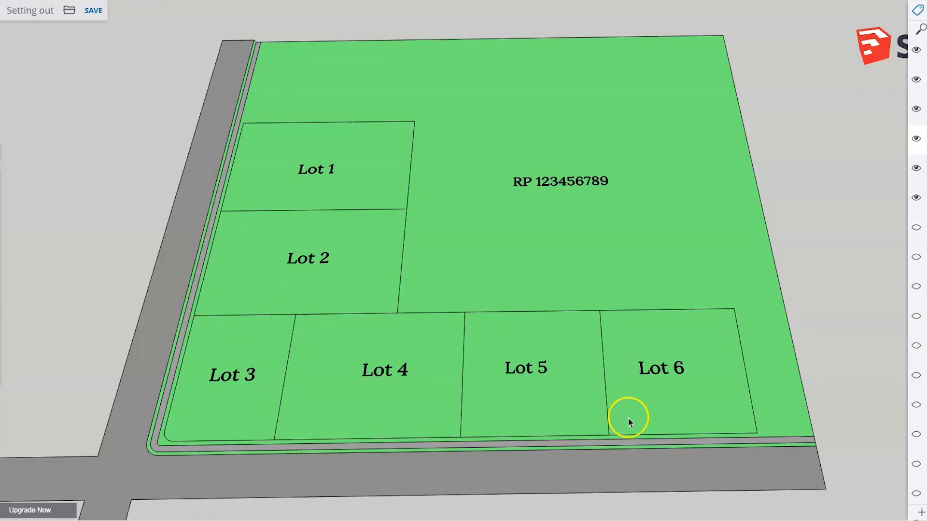
mouse_move(186, 357)
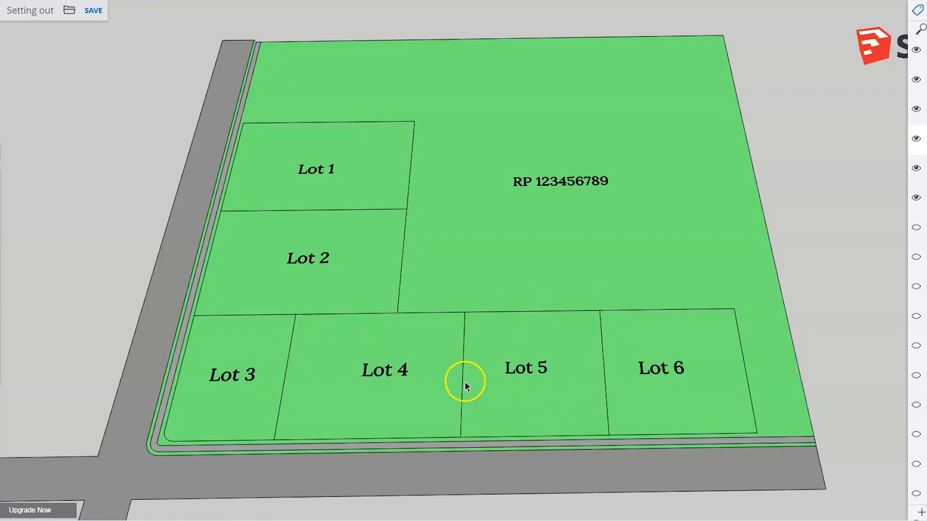
mouse_move(562, 305)
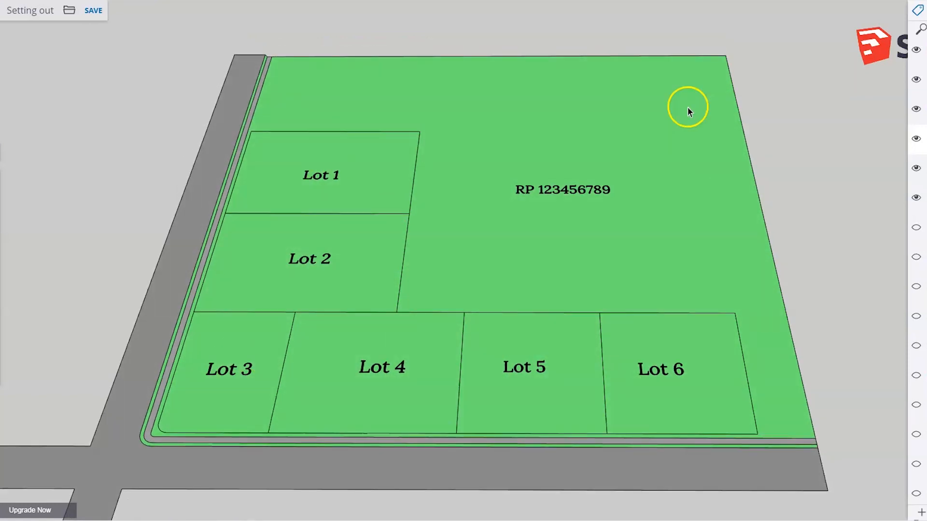
mouse_move(915, 196)
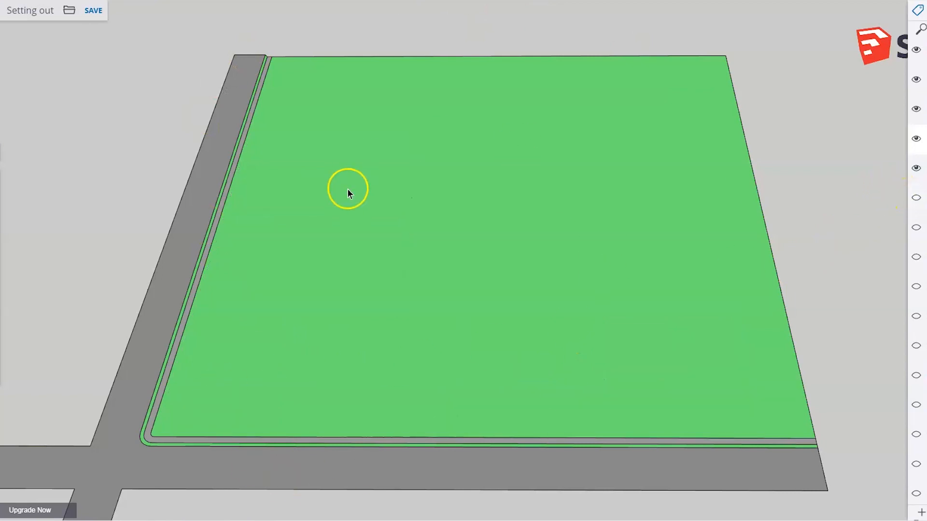
mouse_move(915, 286)
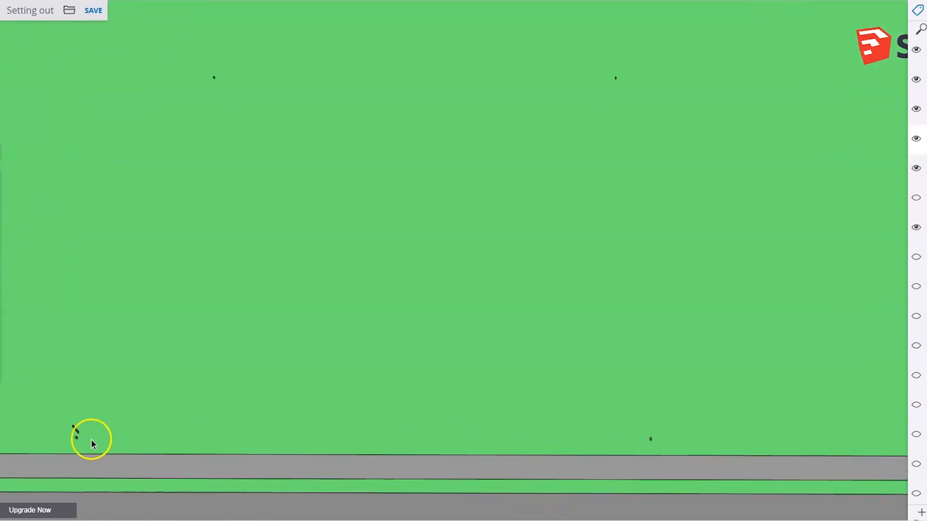
mouse_move(595, 88)
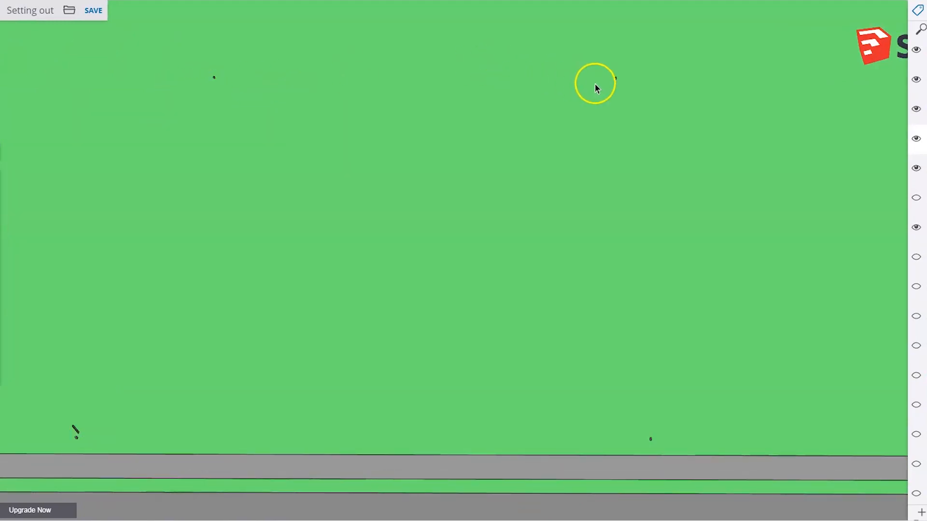
mouse_move(422, 265)
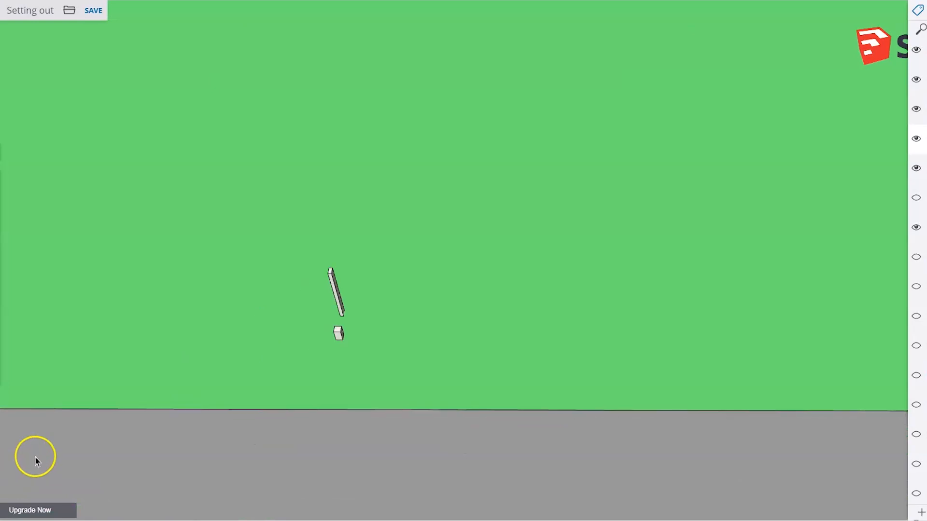
- Zoom in close on the survey peg and the Lot 5 timber profile stake beside it
left_click_drag(35, 456, 408, 231)
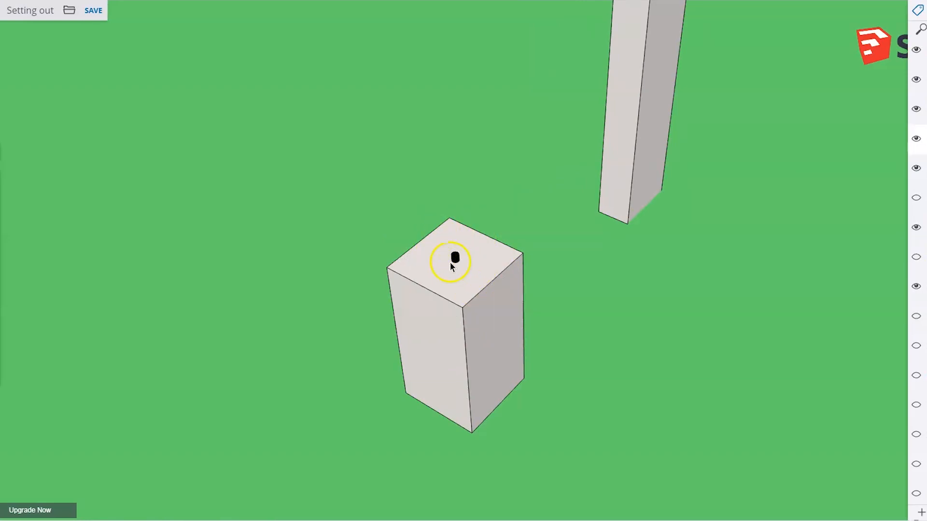
mouse_move(403, 320)
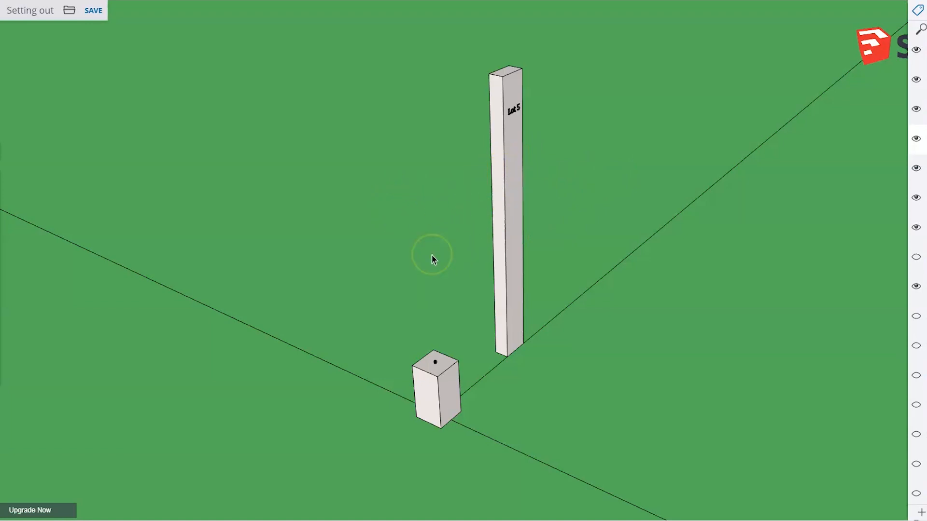
mouse_move(149, 228)
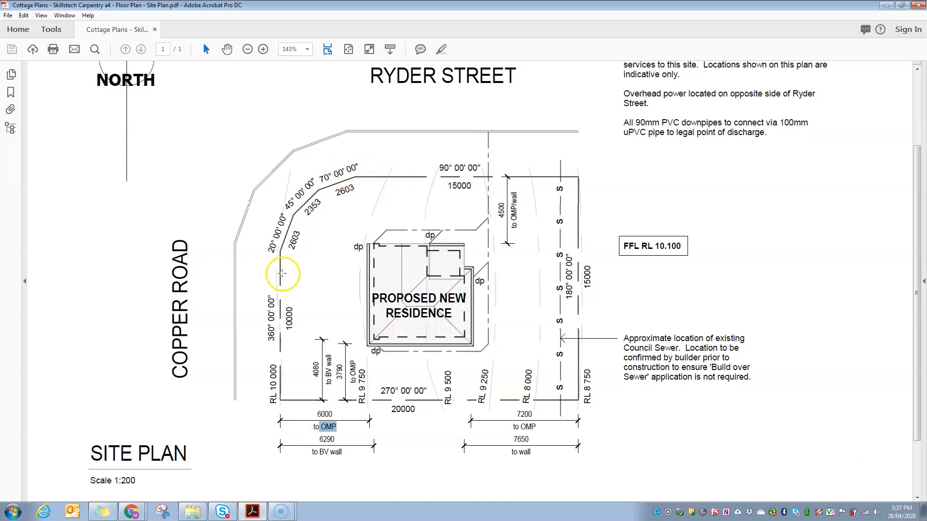
mouse_move(287, 365)
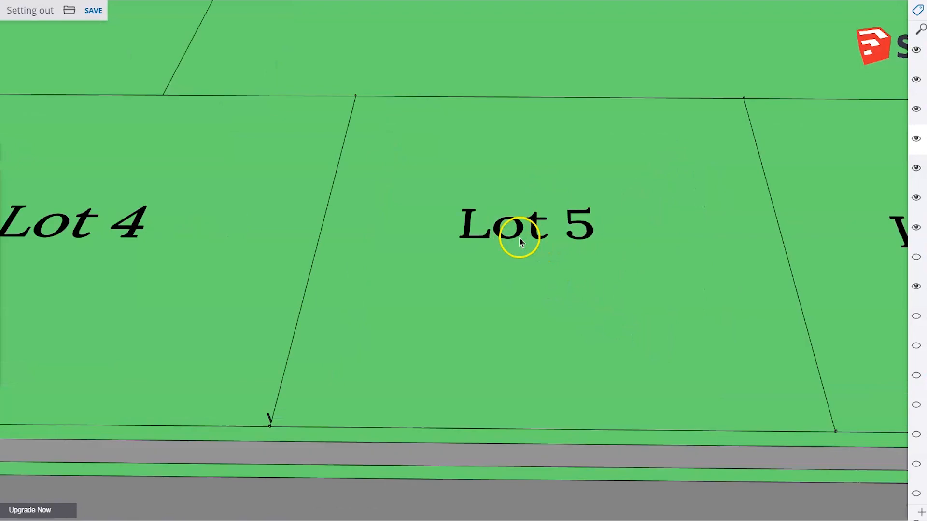
mouse_move(667, 202)
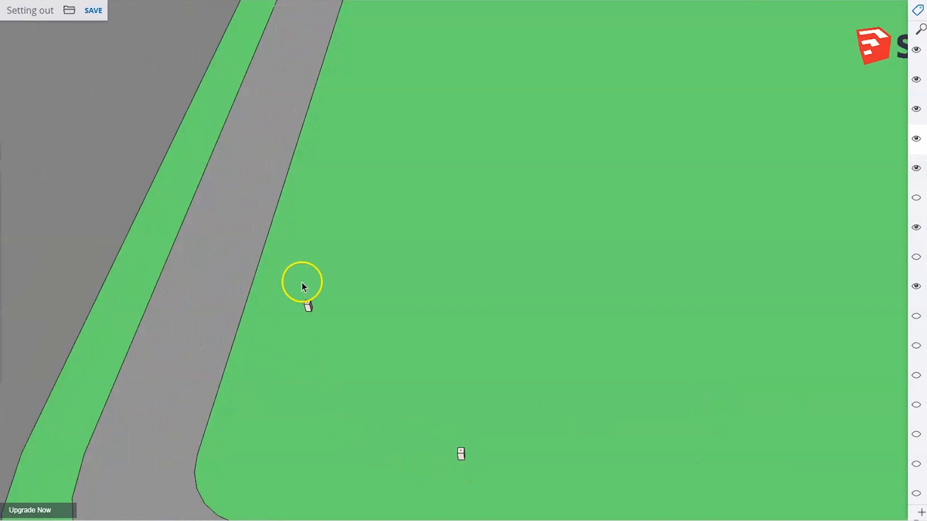
mouse_move(444, 455)
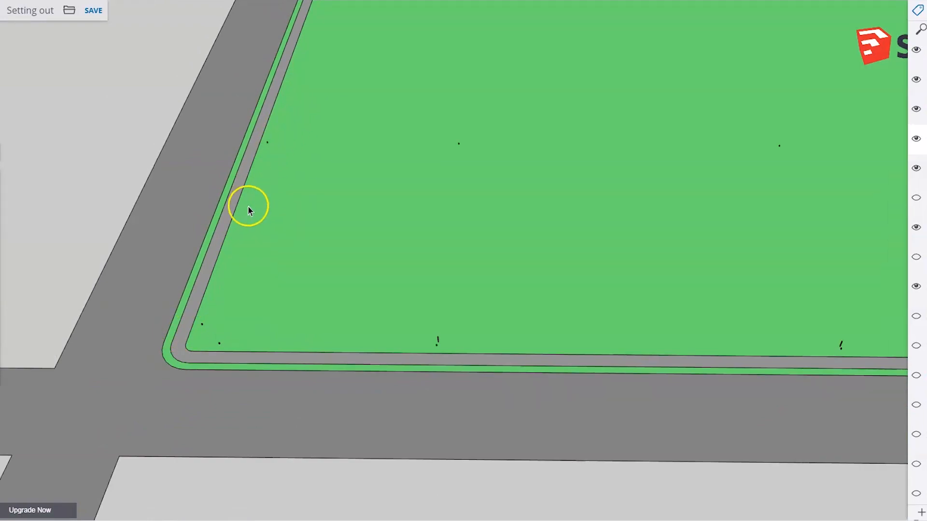
mouse_move(311, 516)
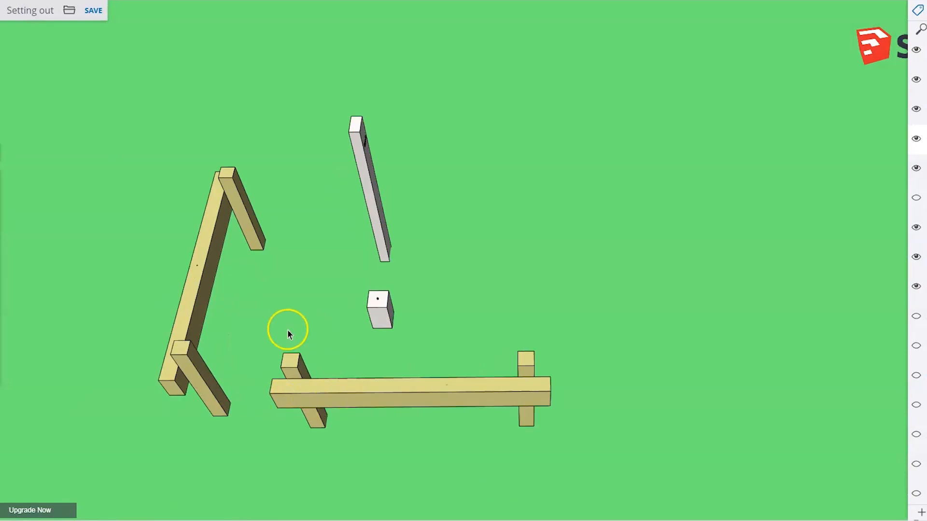
mouse_move(502, 389)
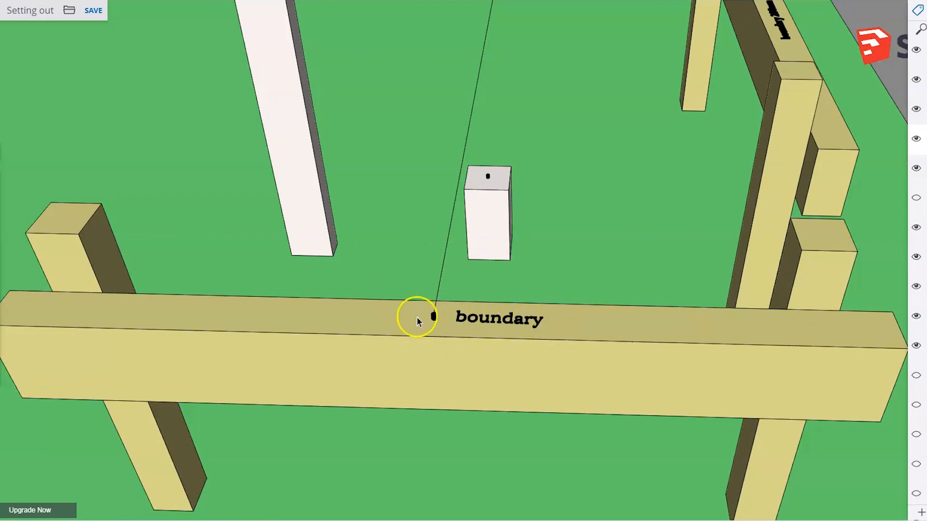
mouse_move(529, 330)
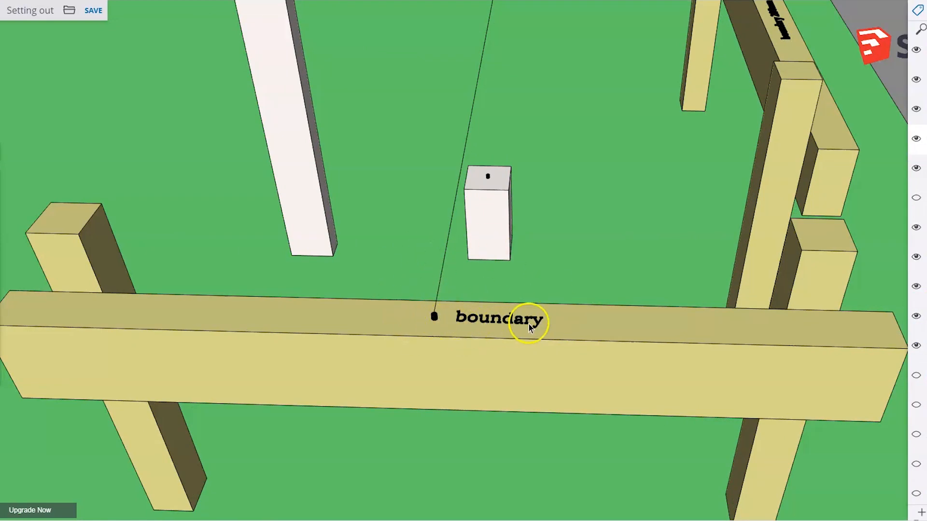
mouse_move(496, 353)
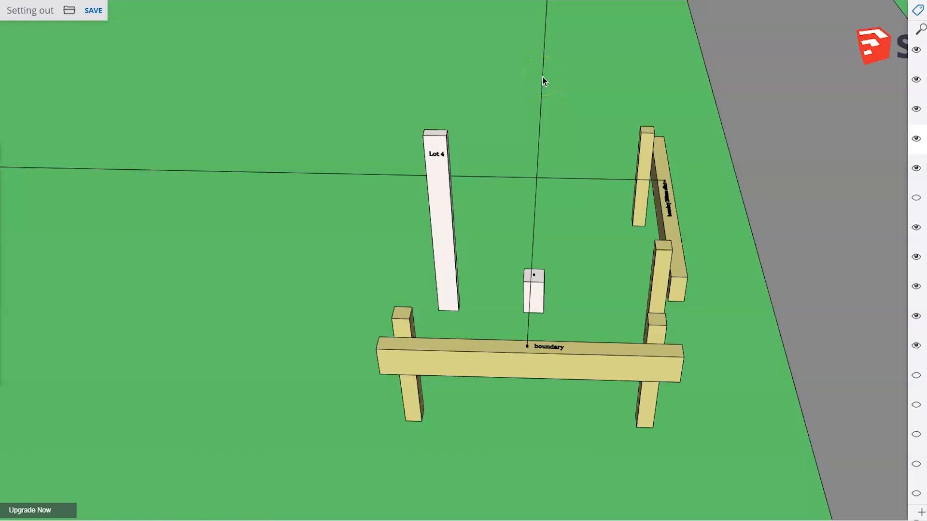
mouse_move(534, 144)
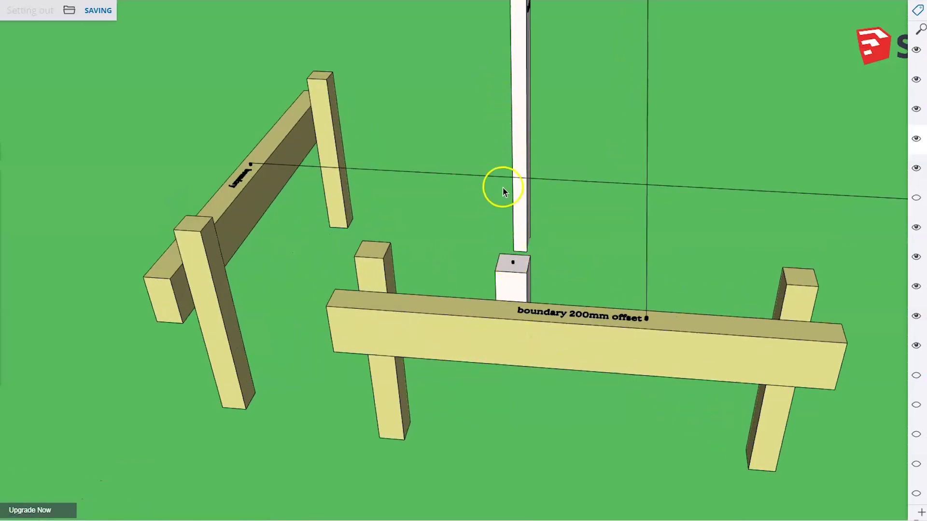
mouse_move(630, 178)
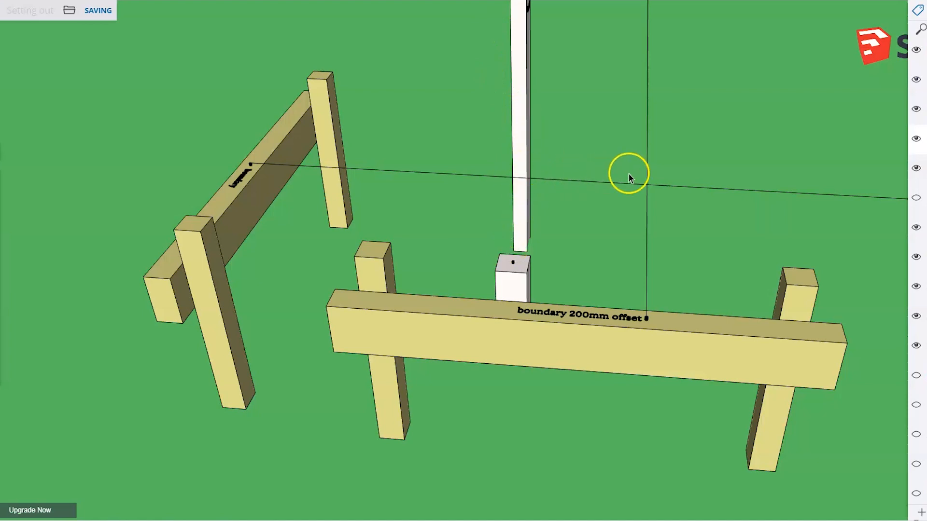
mouse_move(570, 326)
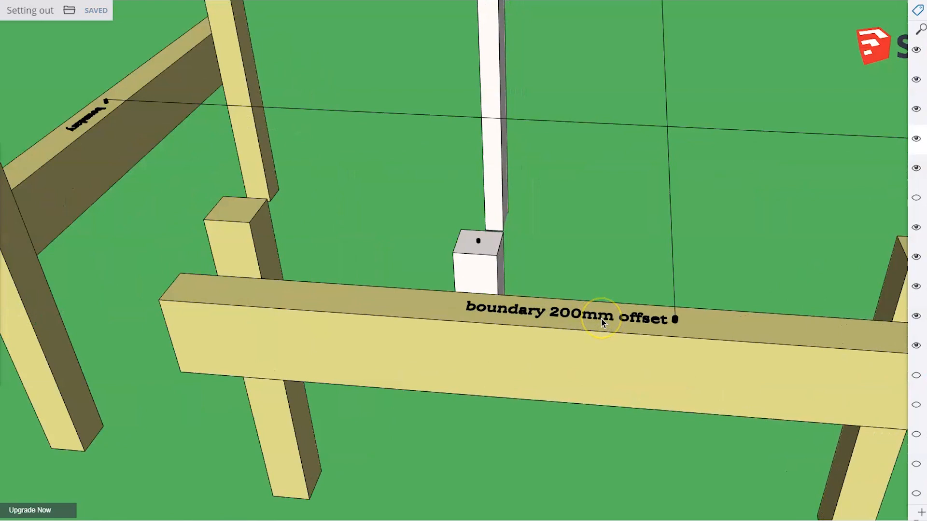
mouse_move(674, 340)
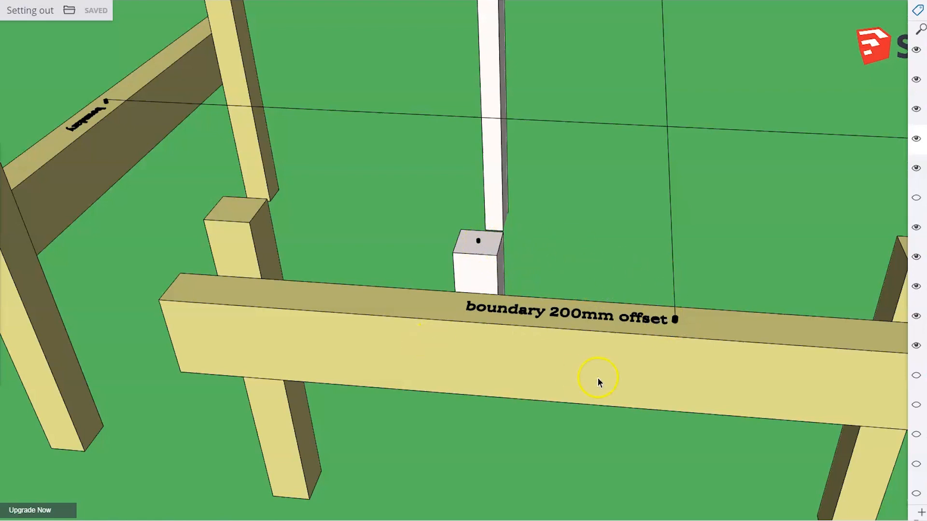
mouse_move(641, 292)
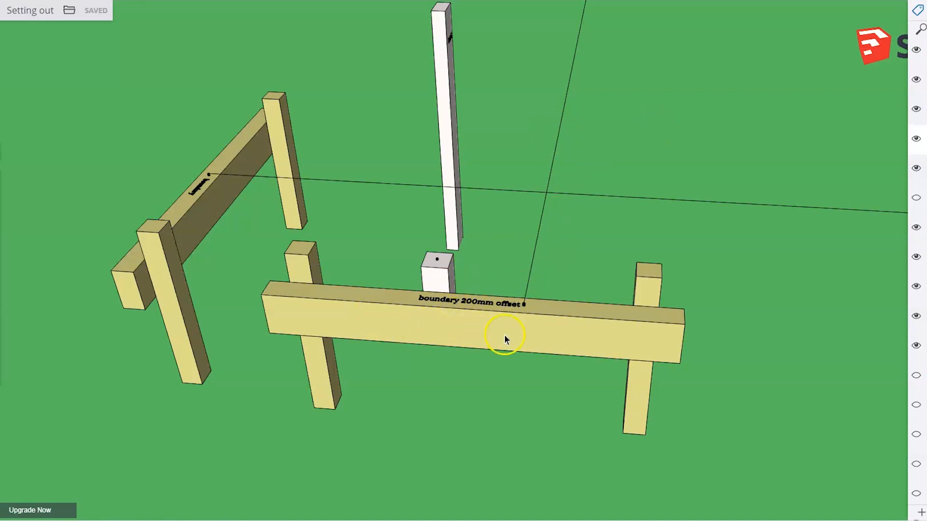
mouse_move(483, 338)
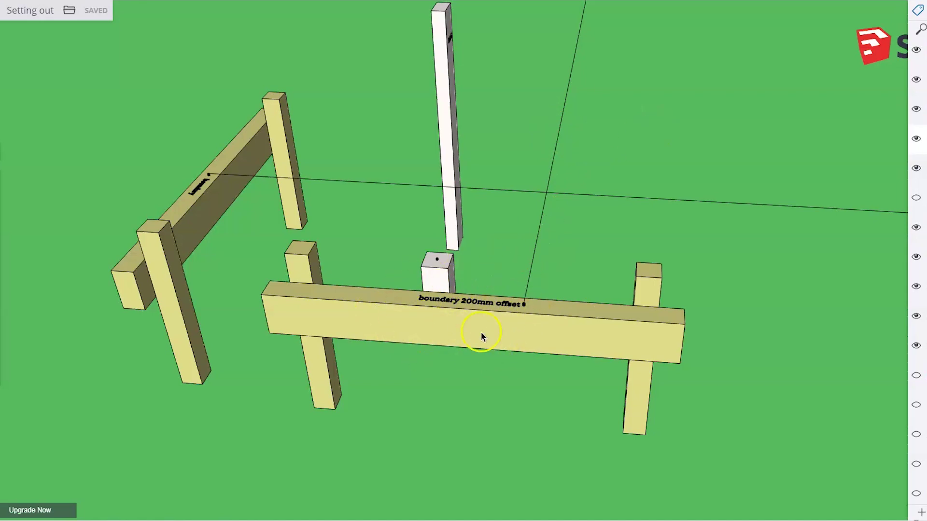
mouse_move(512, 317)
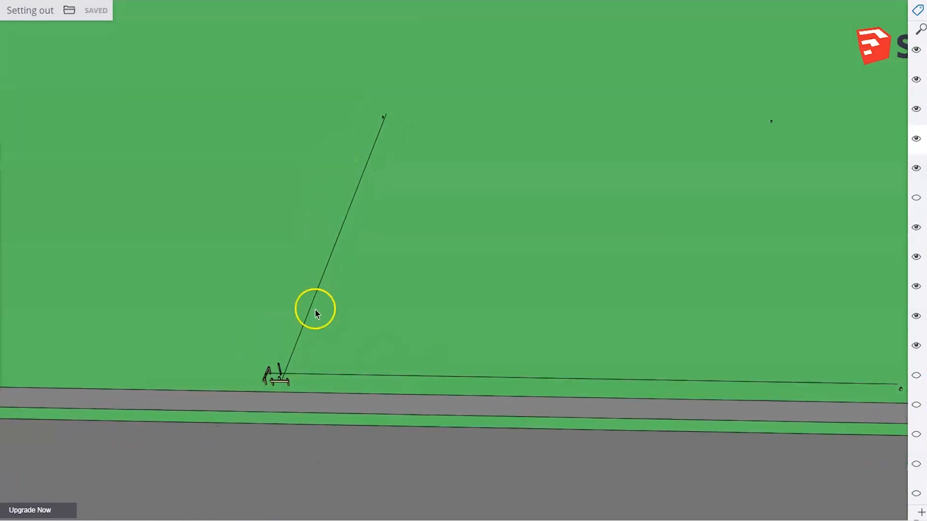
mouse_move(333, 476)
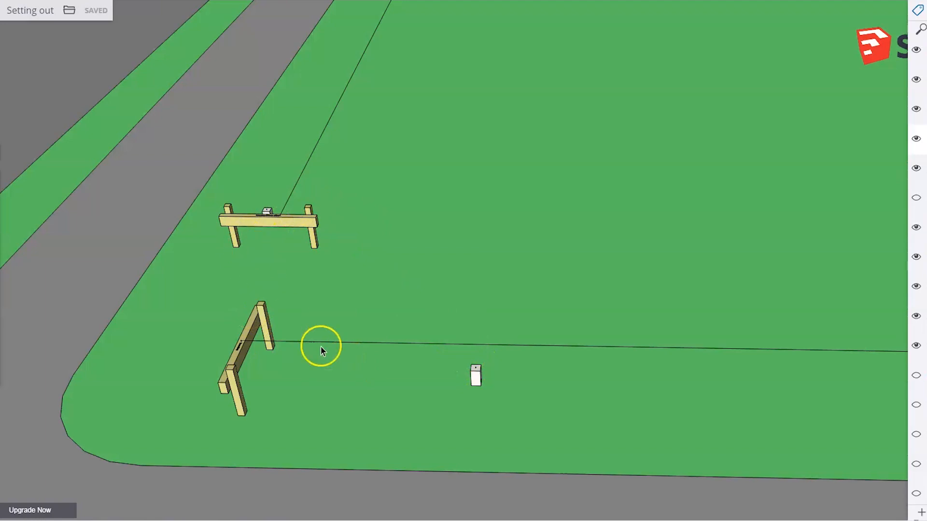
mouse_move(475, 383)
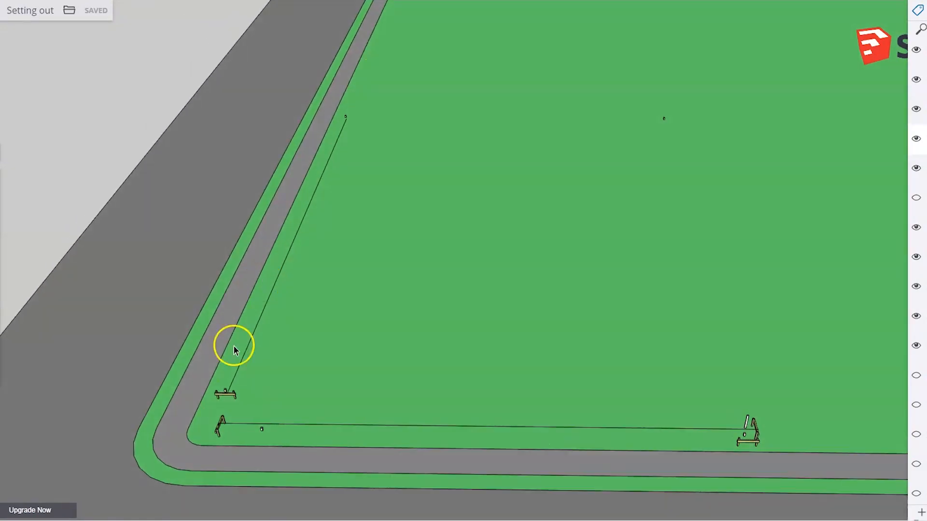
mouse_move(494, 427)
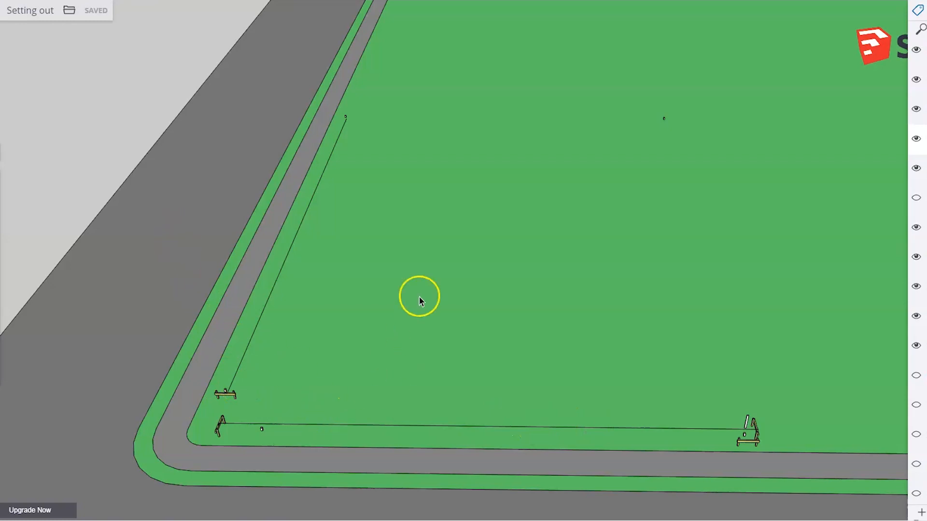
mouse_move(473, 294)
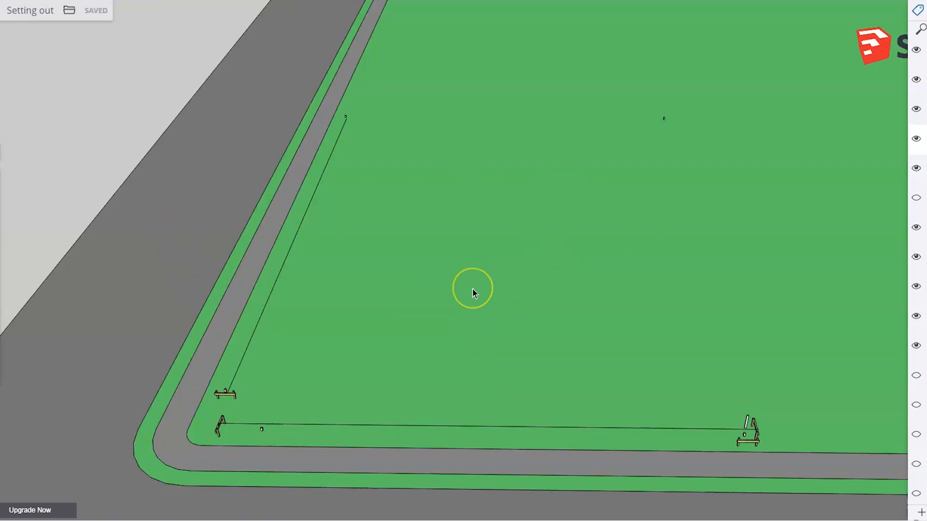